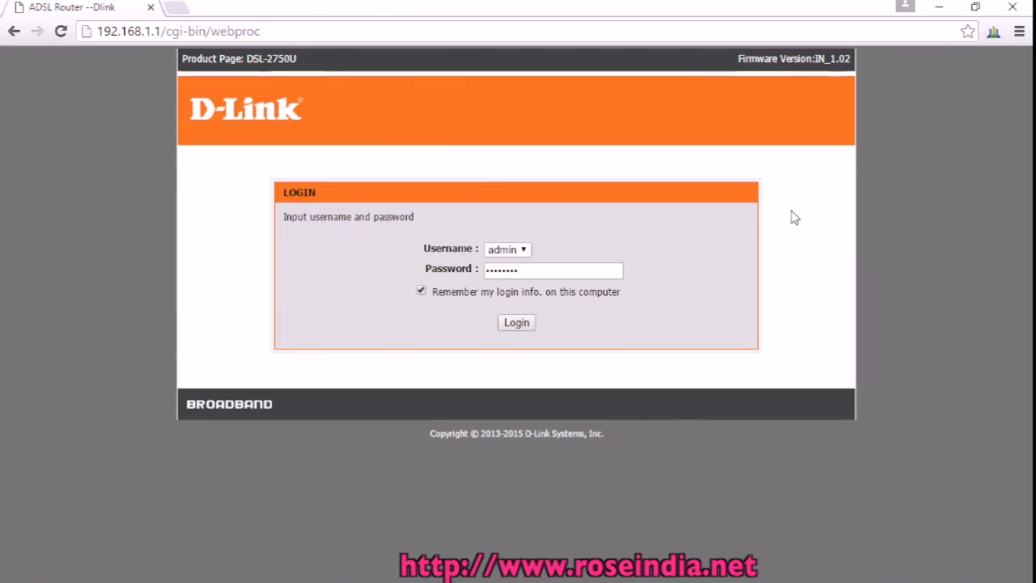
mouse_move(314, 71)
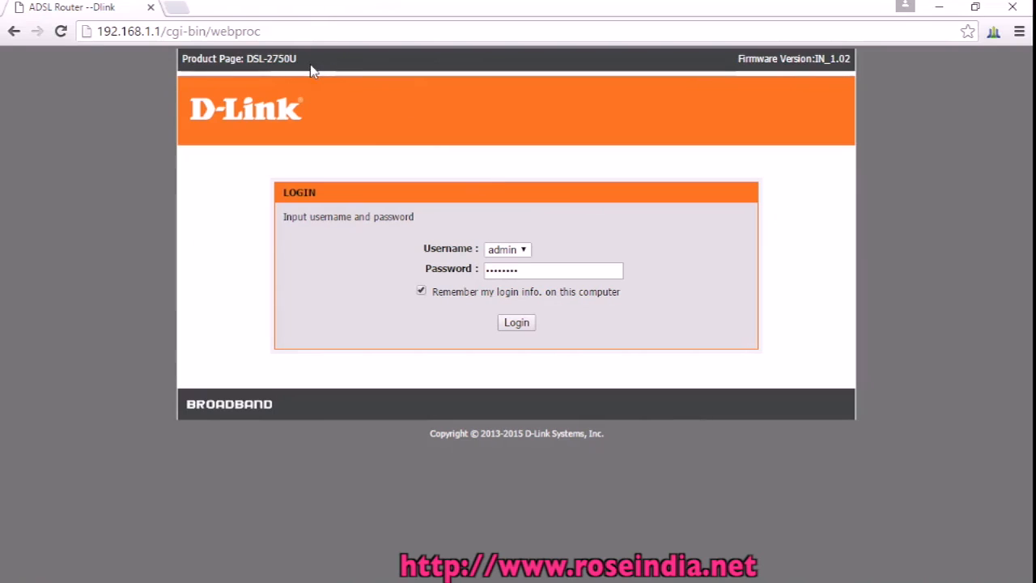
mouse_move(303, 65)
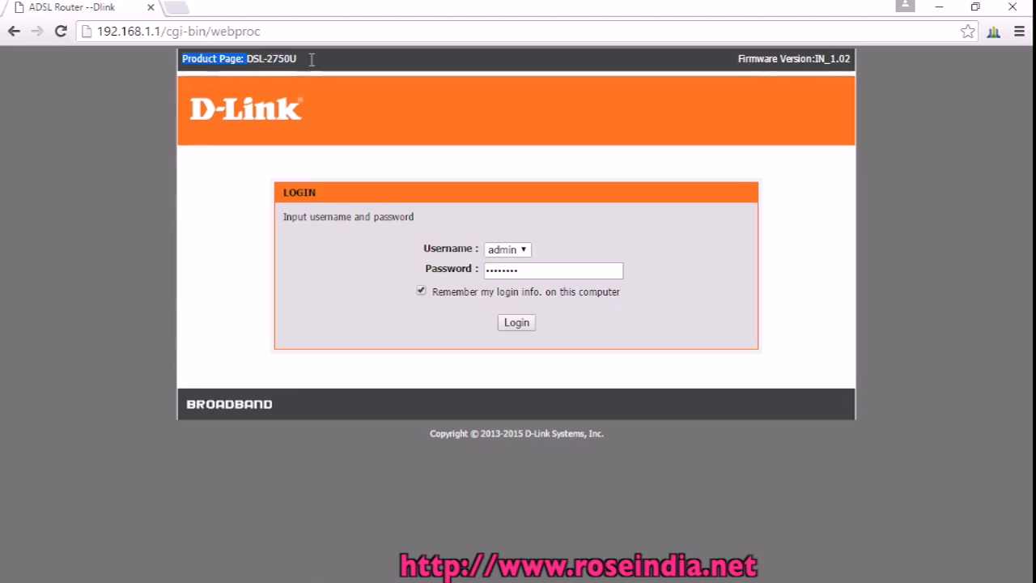
mouse_move(308, 63)
text(192.168.1.1/)
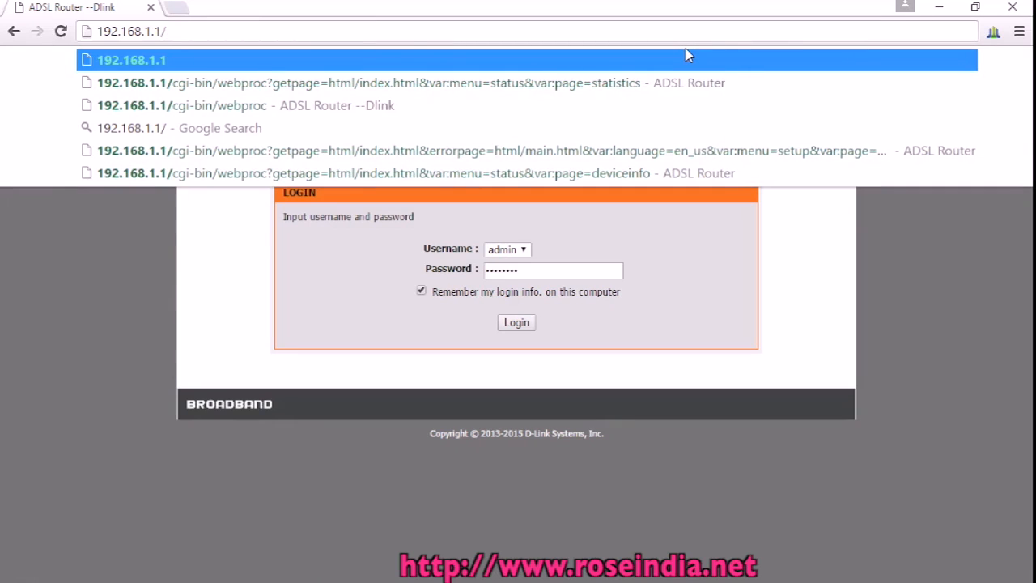
Reload 192.168.1.1 and log in as admin with the saved password
click(219, 105)
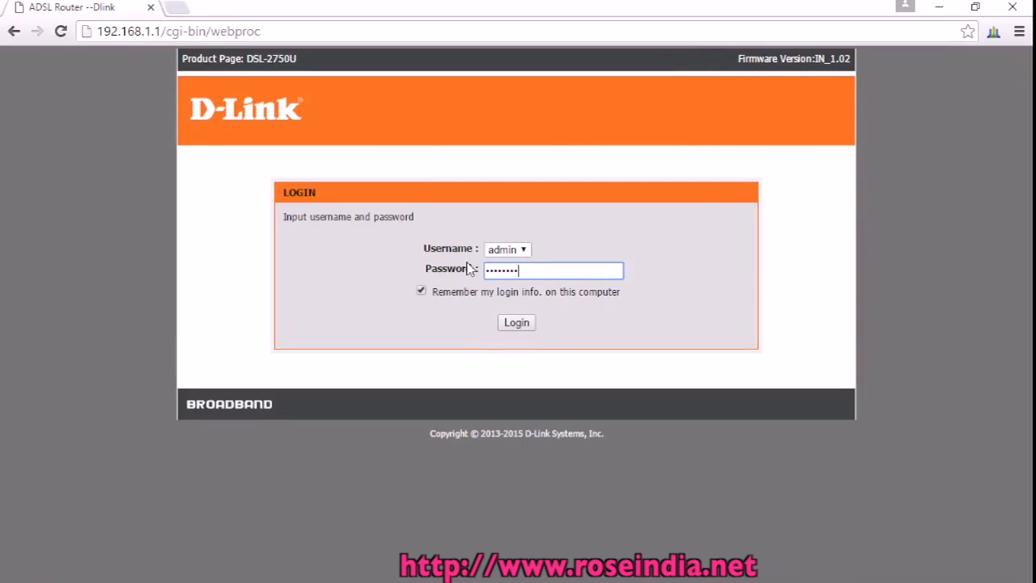
click(516, 322)
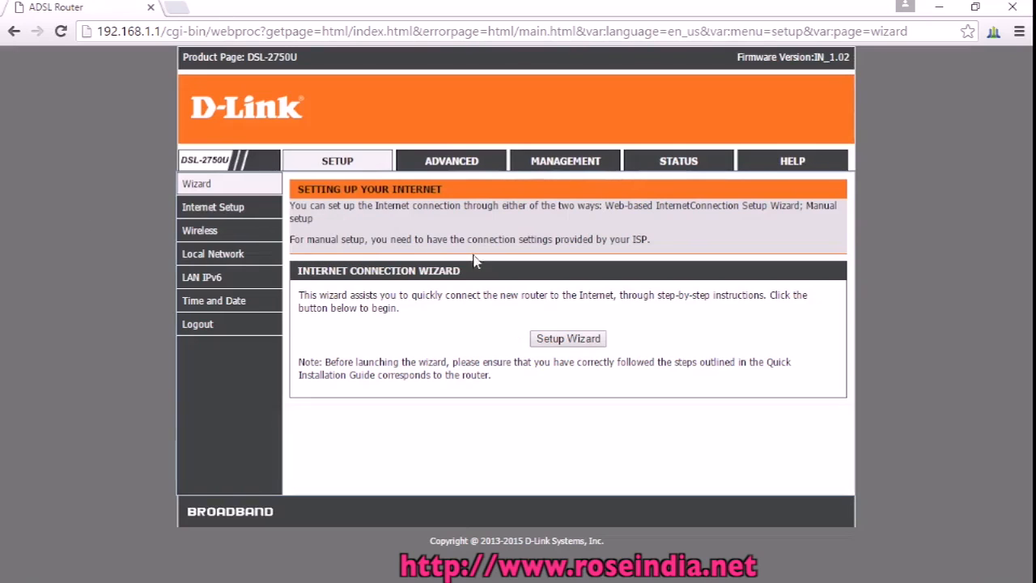
mouse_move(565, 161)
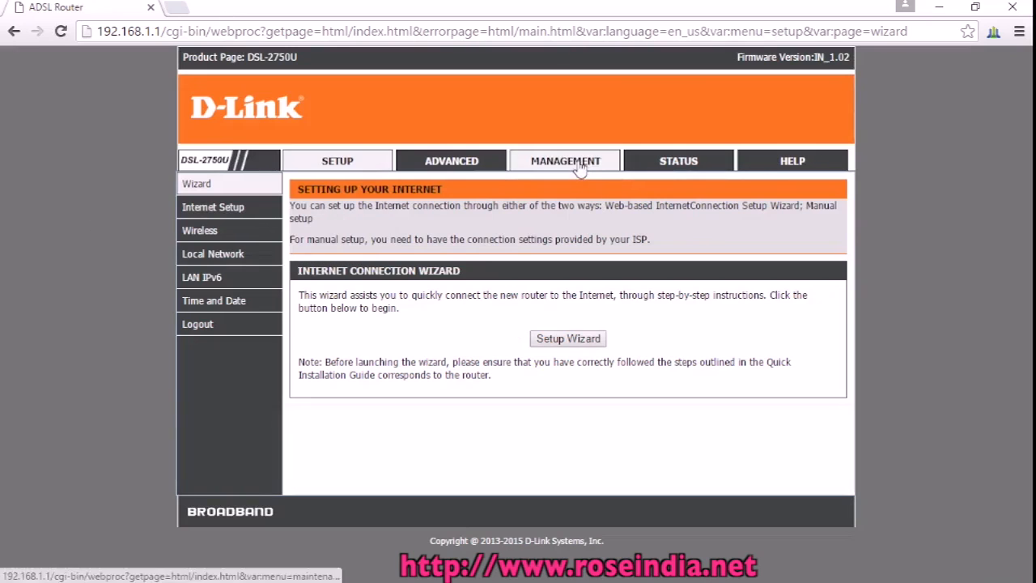
Go to Management > Access Controls and reveal its sub-pages
click(558, 160)
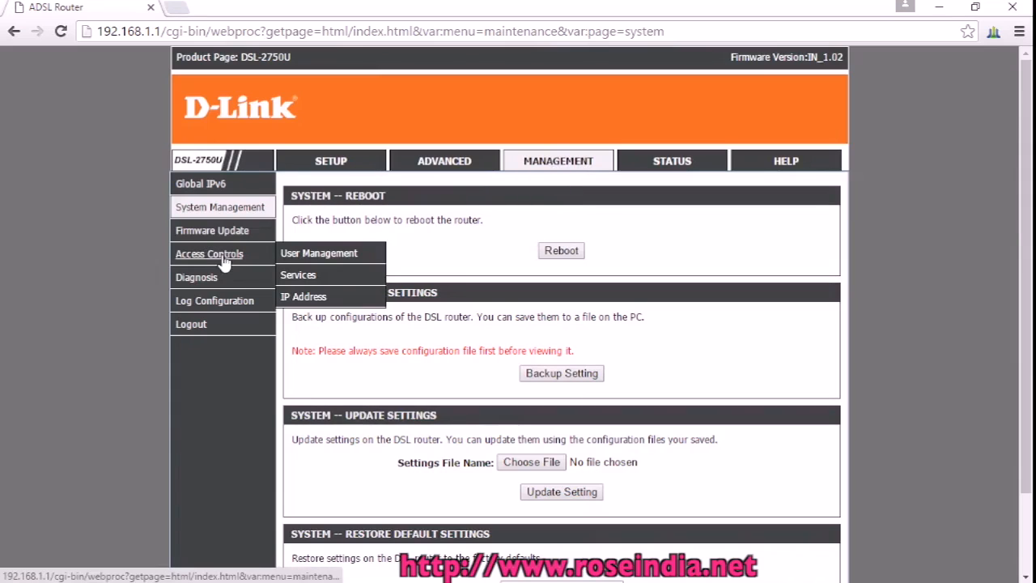
click(209, 254)
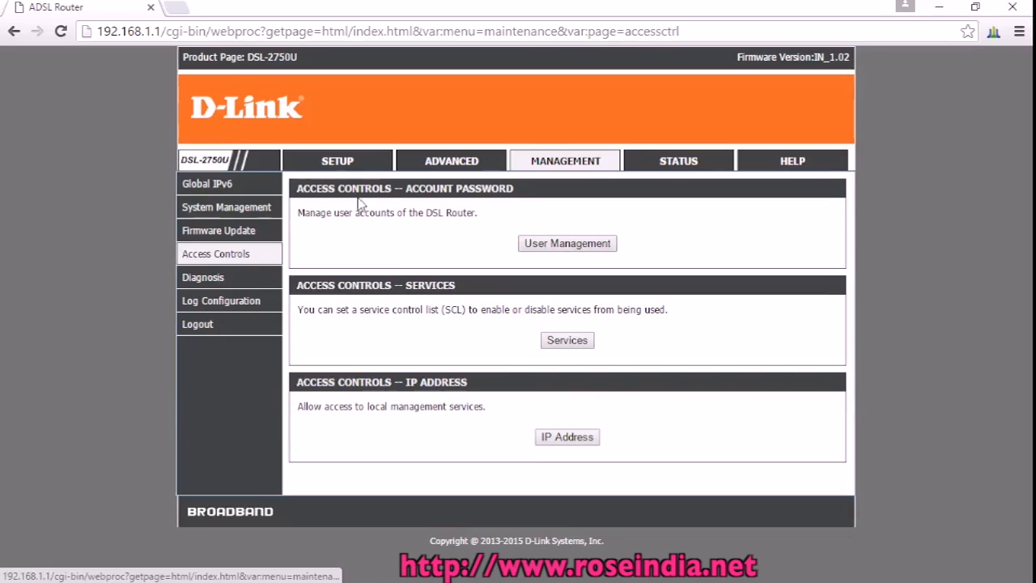
click(215, 253)
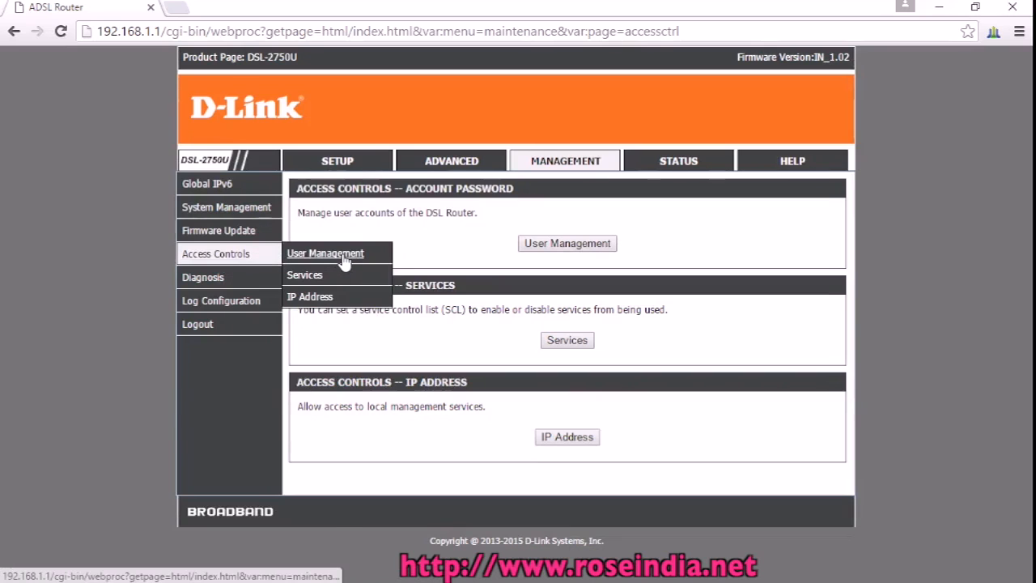
Open the Account Password page and fill in the admin username and password fields
click(324, 253)
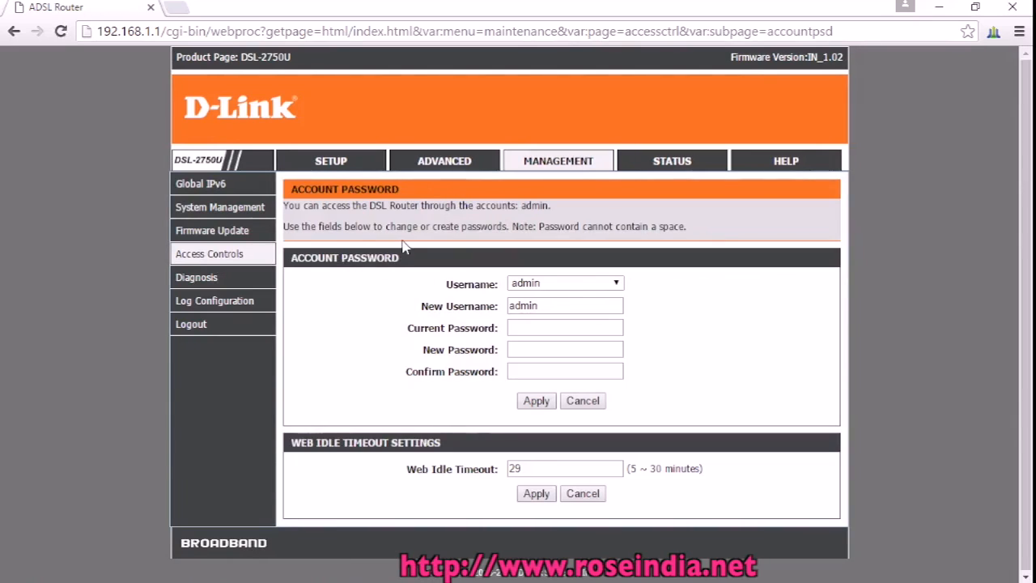
mouse_move(558, 285)
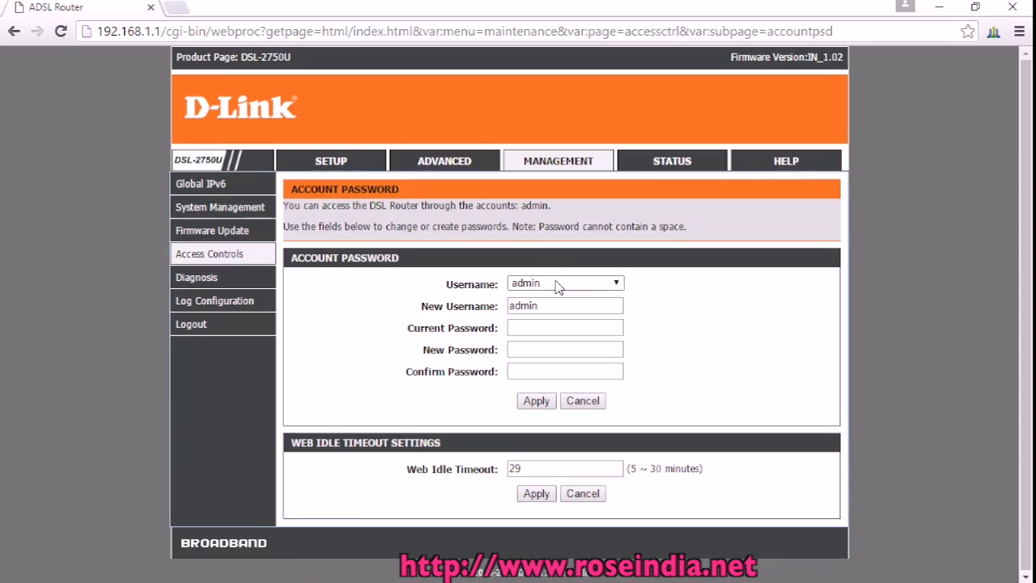
mouse_move(714, 291)
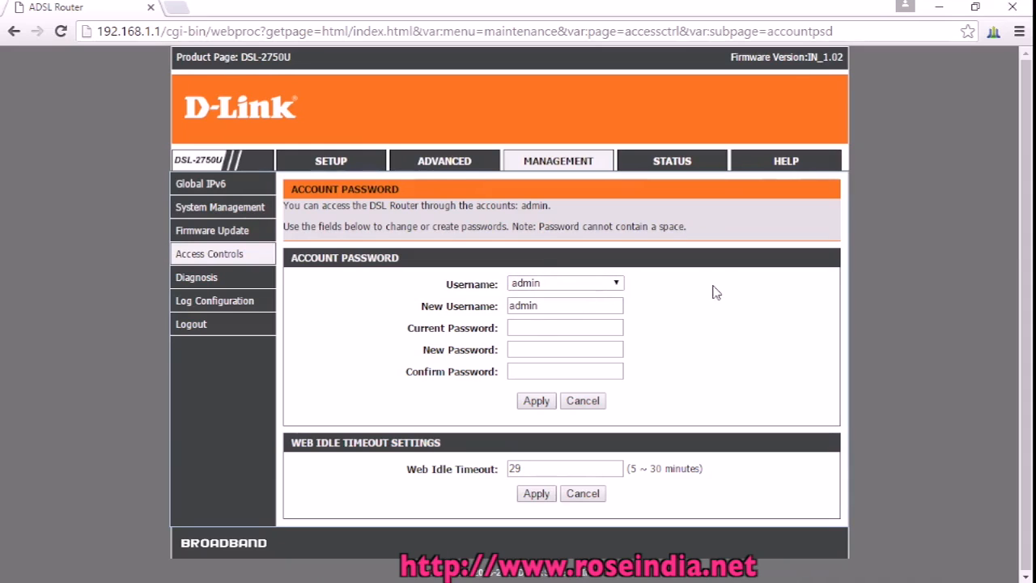
triple_click(564, 305)
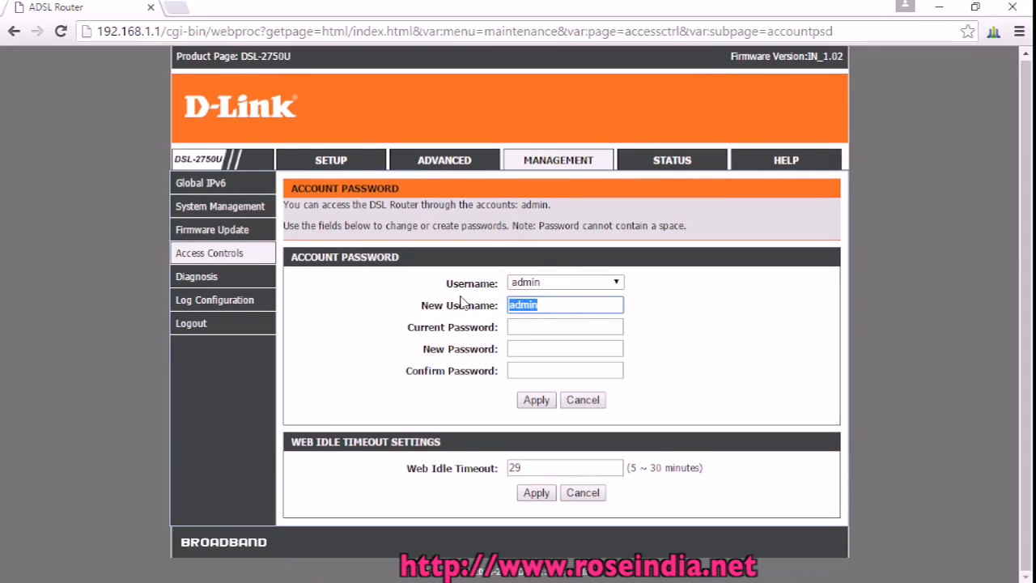
click(565, 327)
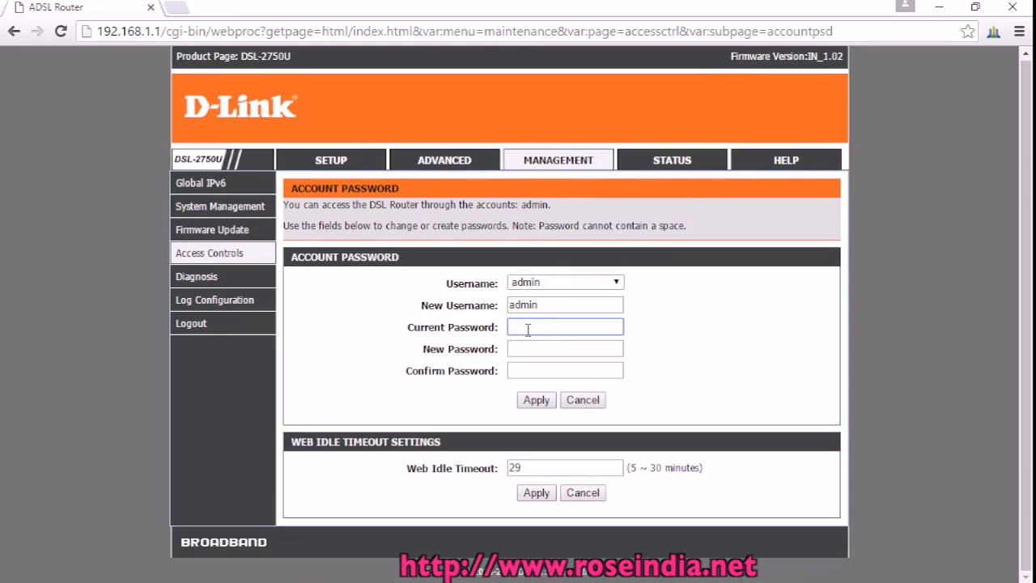
click(565, 348)
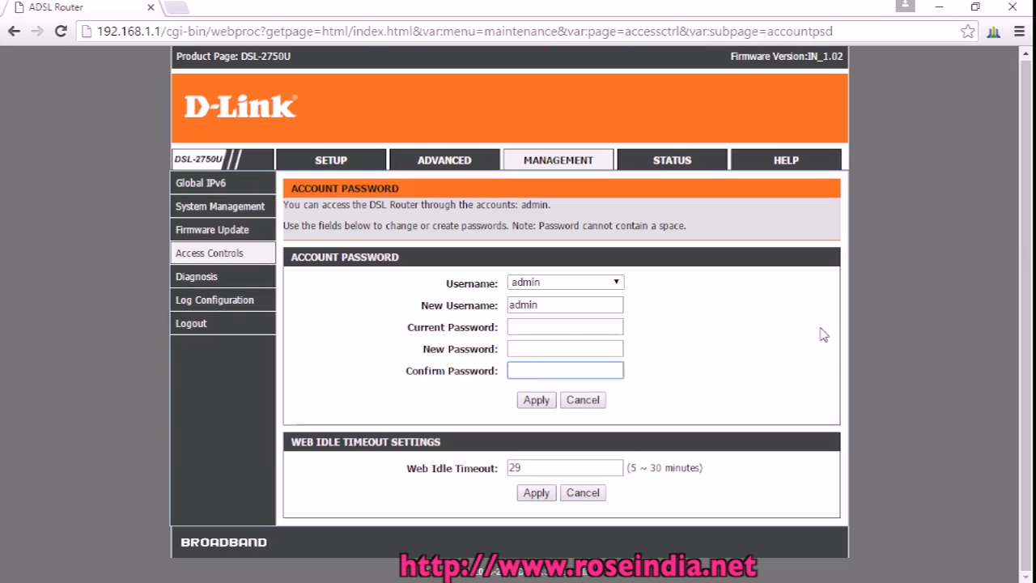
Apply the password change and dismiss the invalid password alert
click(536, 399)
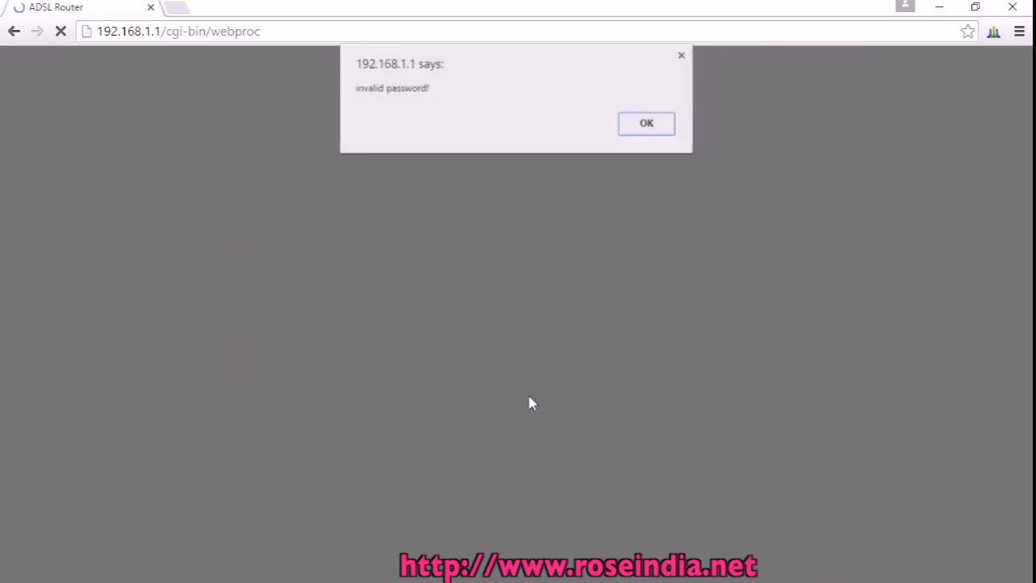
click(646, 122)
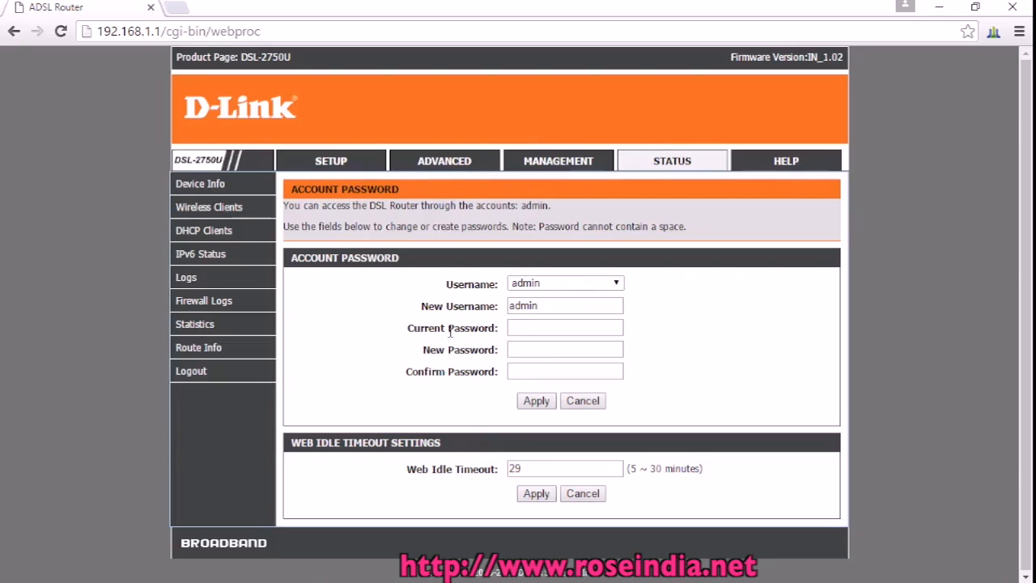
mouse_move(793, 232)
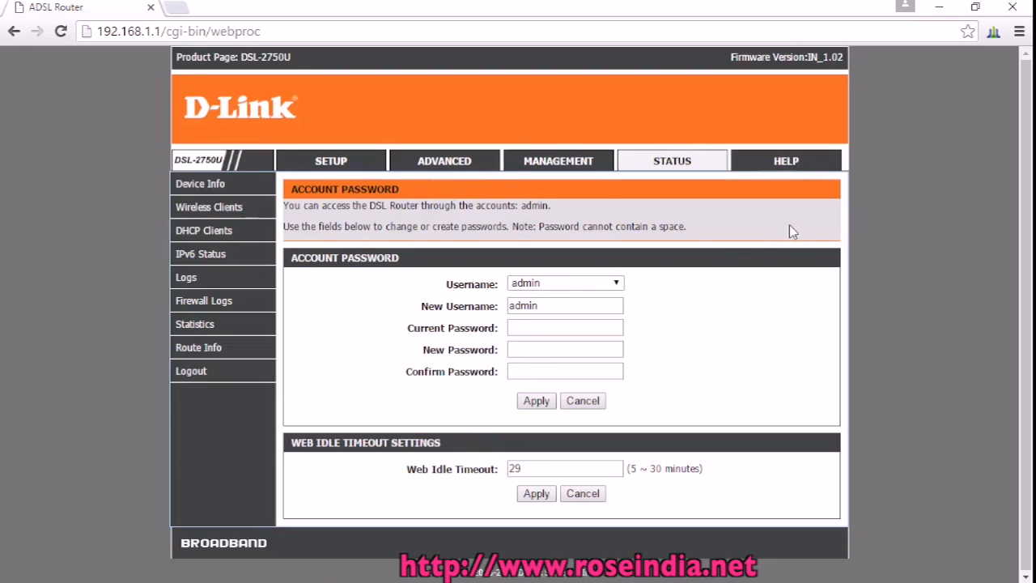
mouse_move(615, 240)
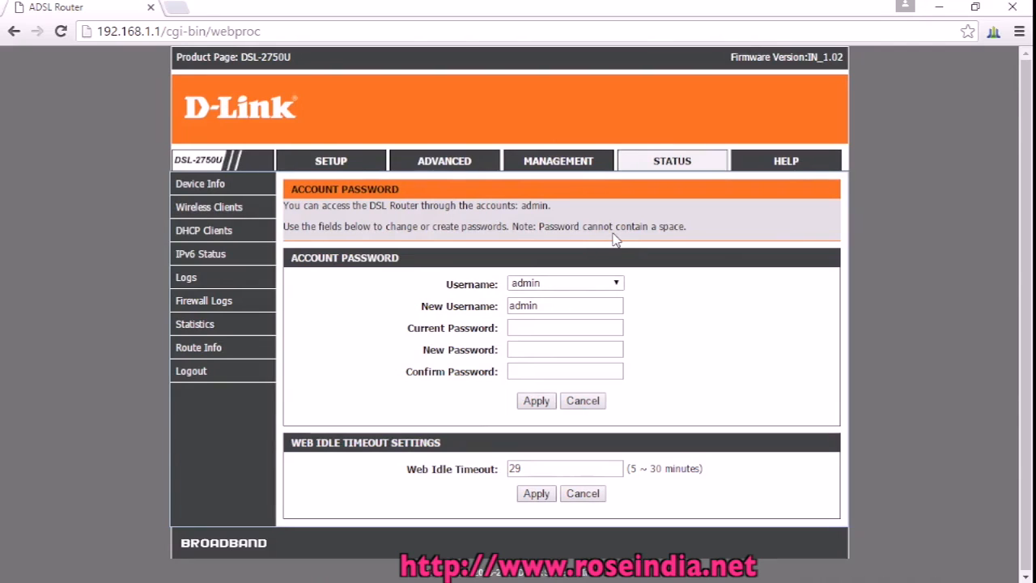